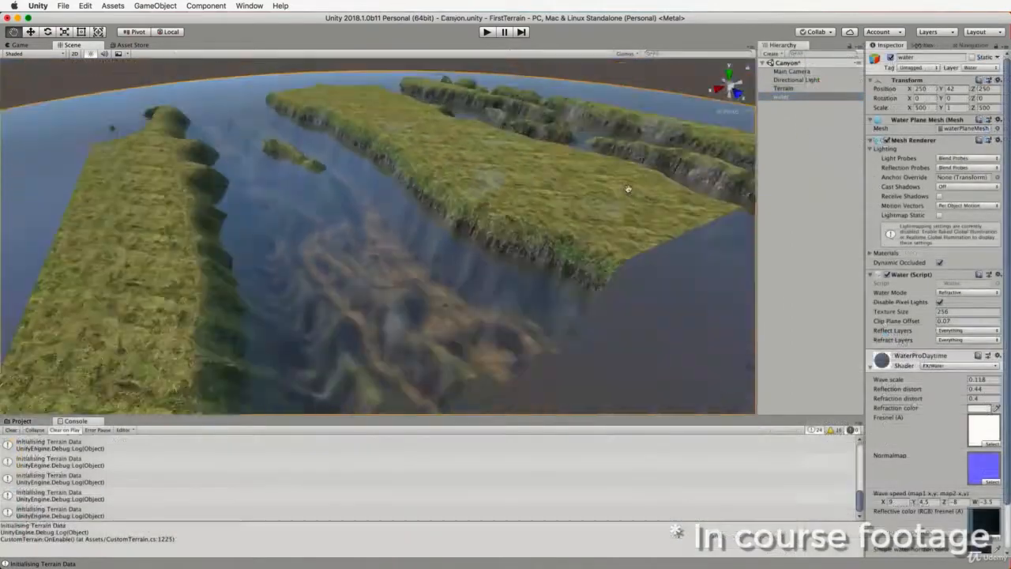
Step: Adjust the scene view to frame the island's sandy bay with its white traced shoreline
drag(629, 188, 557, 224)
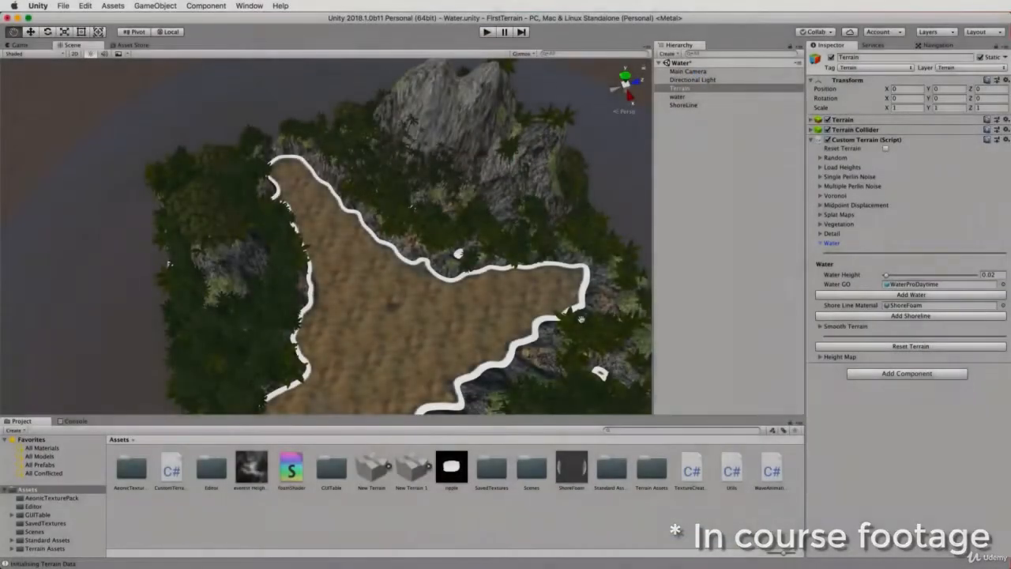
Step: Bring up the TextureCreatorWindow and generate a grey noise texture preview
click(683, 104)
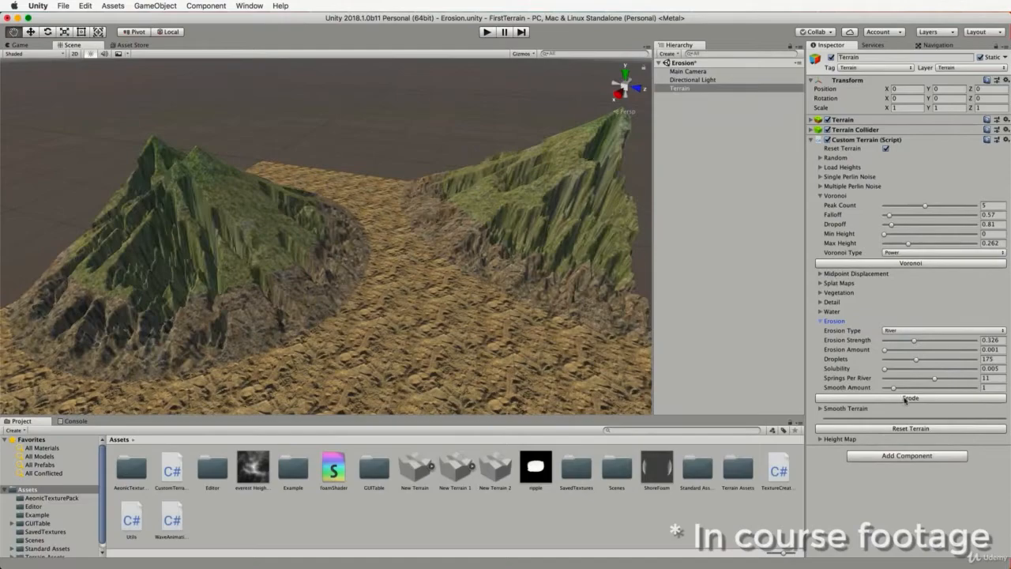
click(910, 398)
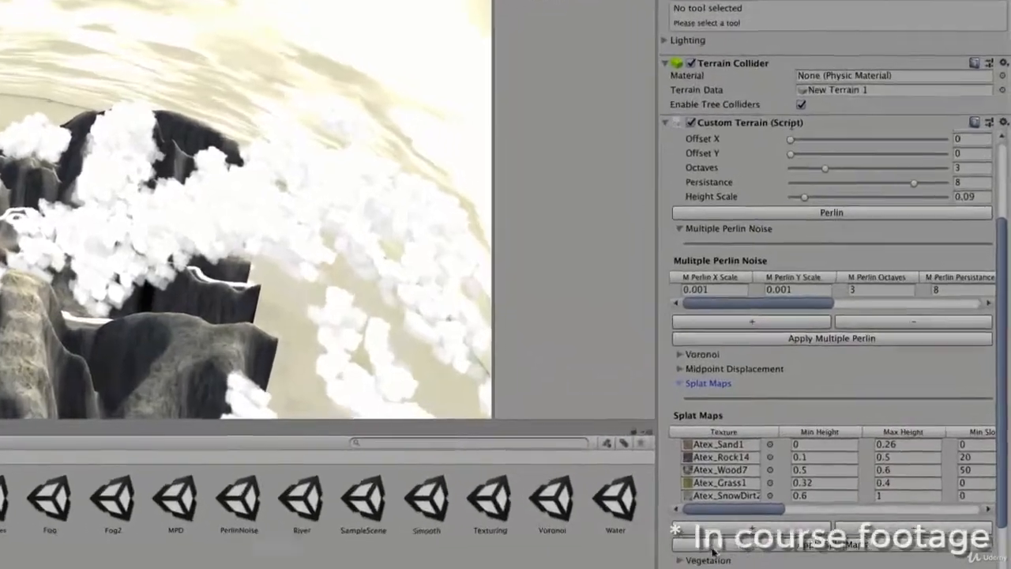
click(278, 8)
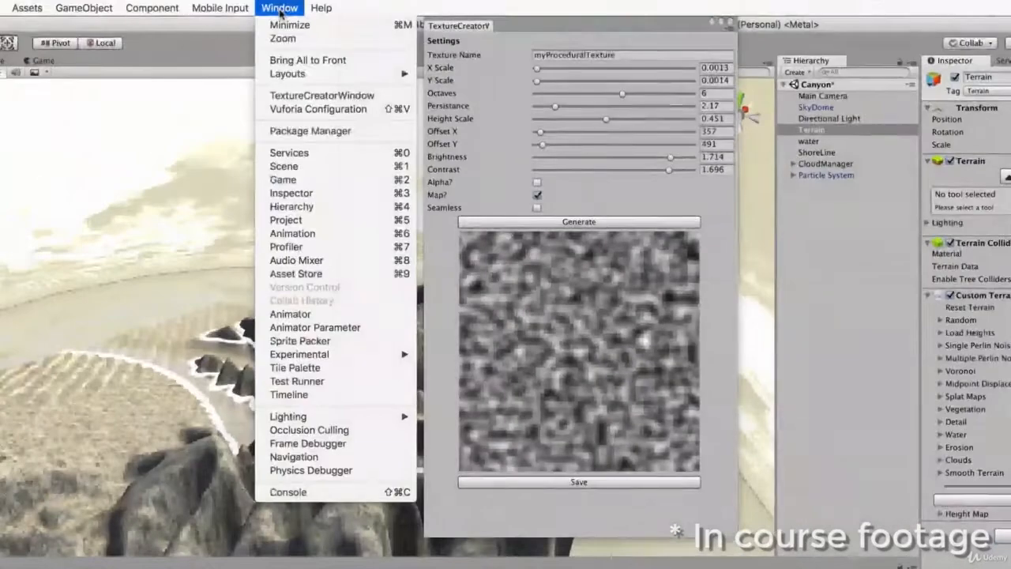